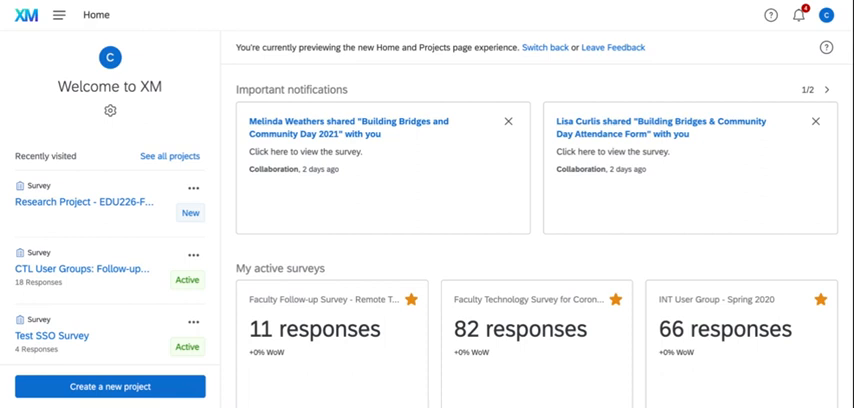
{"action": "mouse_move", "coordinate": [157, 72]}
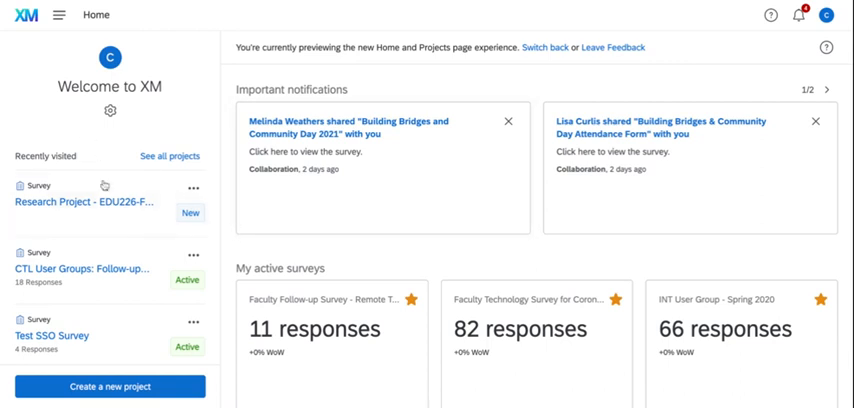
{"action": "mouse_move", "coordinate": [66, 167]}
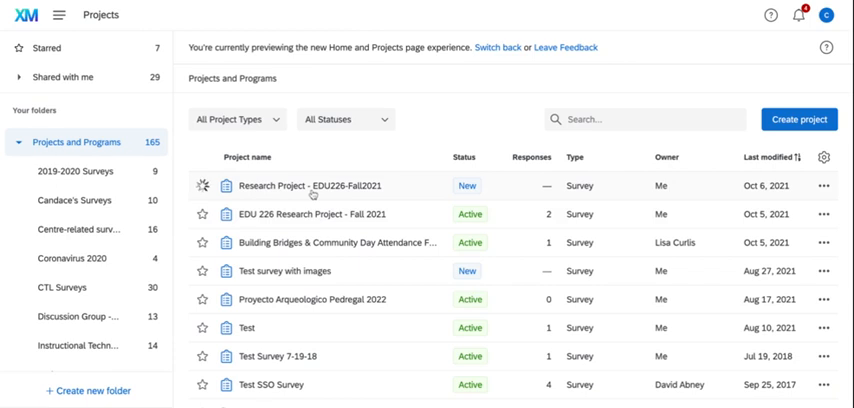
- Open the 'Research Project - EDU226-Fall2021' survey in the Survey editor
{"action": "left_click", "coordinate": [318, 185]}
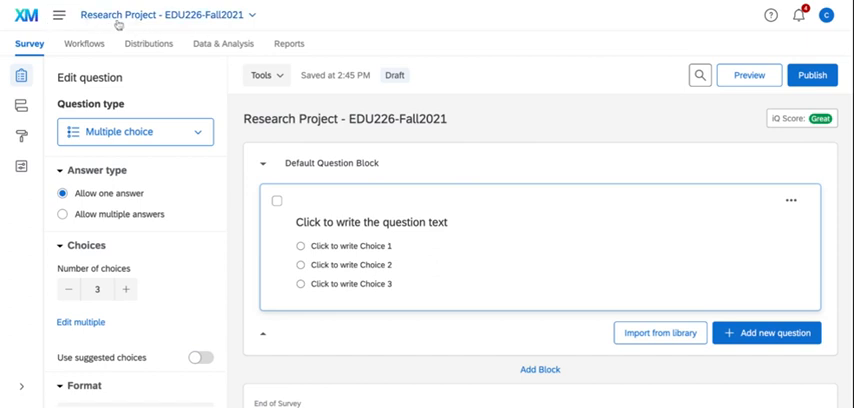
{"action": "mouse_move", "coordinate": [222, 22]}
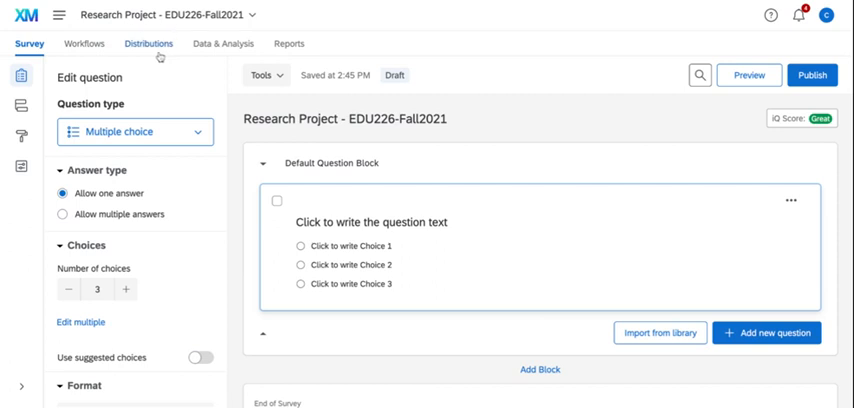
{"action": "mouse_move", "coordinate": [87, 43]}
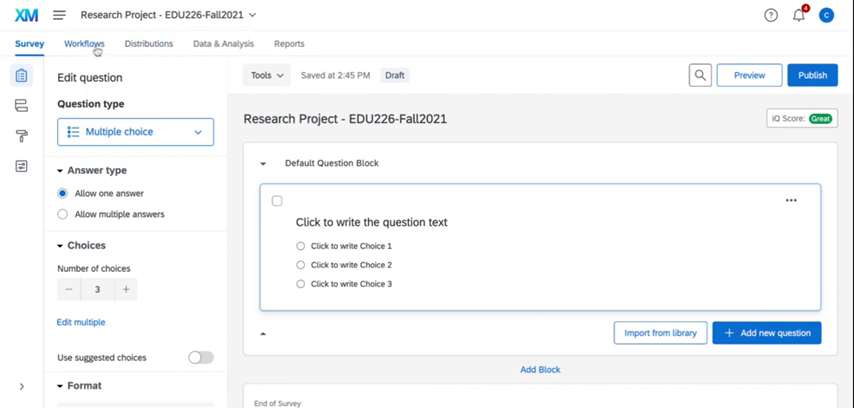
{"action": "mouse_move", "coordinate": [148, 43]}
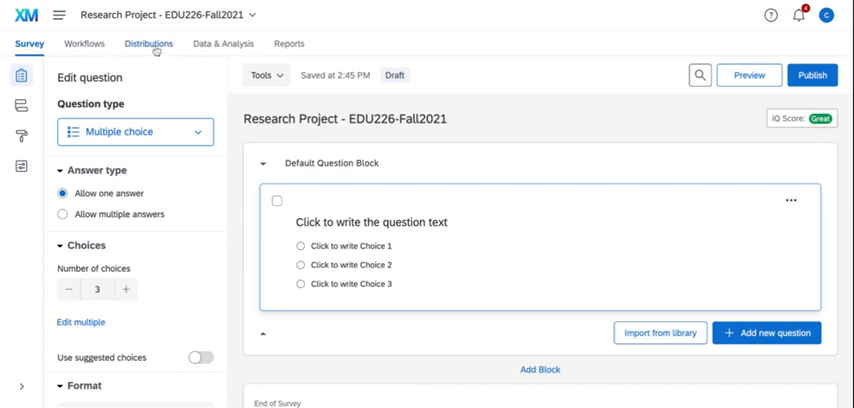
{"action": "mouse_move", "coordinate": [154, 55]}
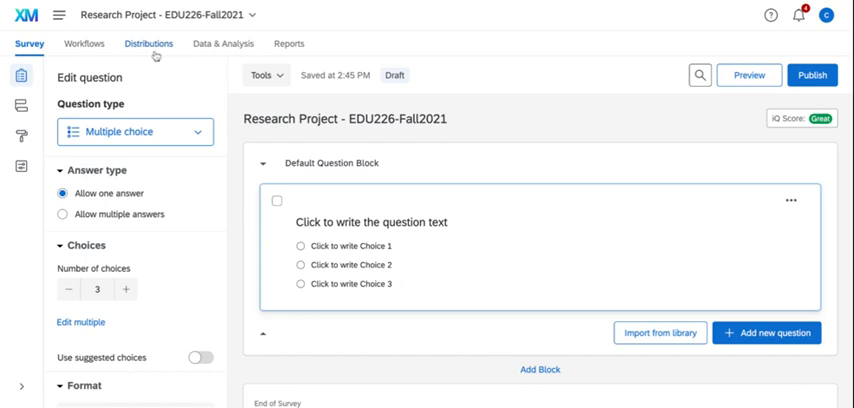
{"action": "mouse_move", "coordinate": [223, 43]}
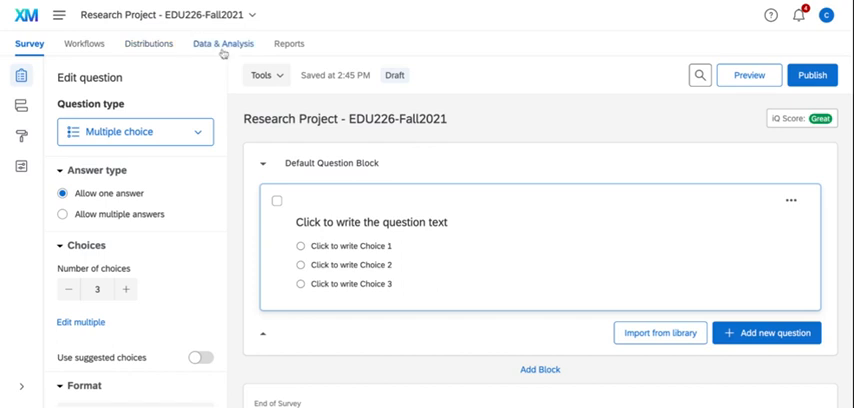
{"action": "mouse_move", "coordinate": [223, 53]}
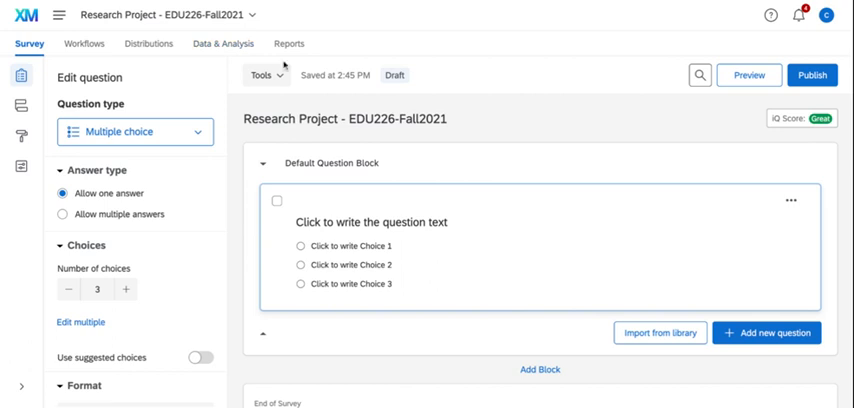
{"action": "mouse_move", "coordinate": [284, 64]}
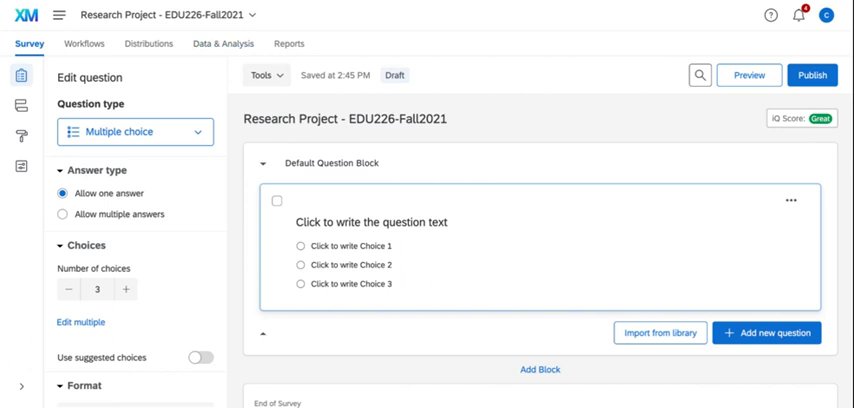
{"action": "mouse_move", "coordinate": [289, 43]}
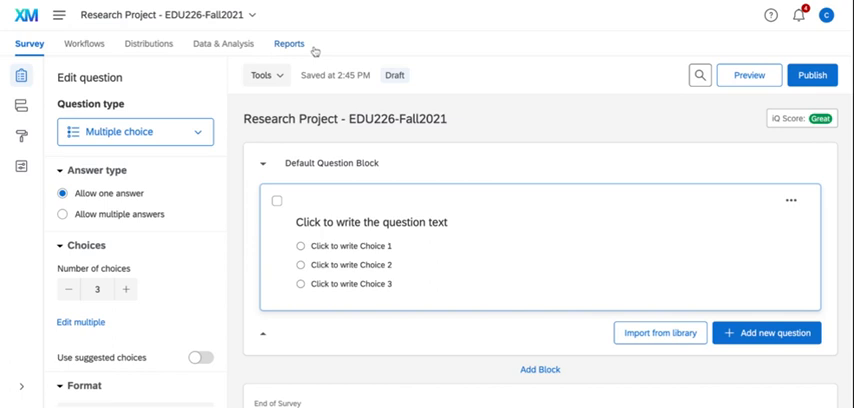
{"action": "mouse_move", "coordinate": [315, 51]}
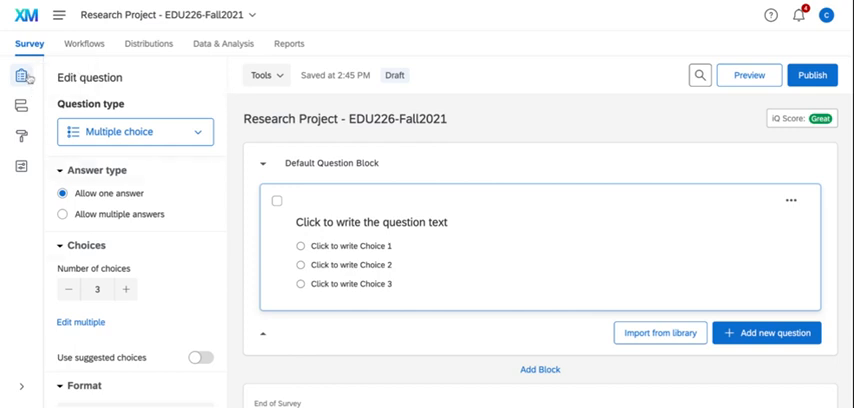
{"action": "mouse_move", "coordinate": [17, 75]}
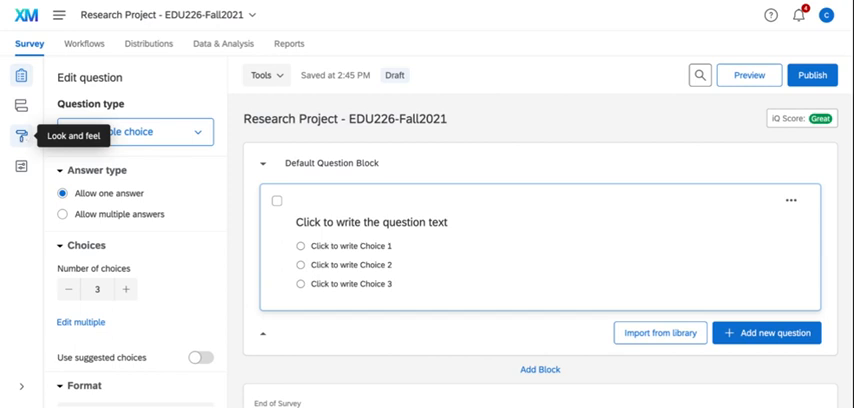
{"action": "mouse_move", "coordinate": [18, 167]}
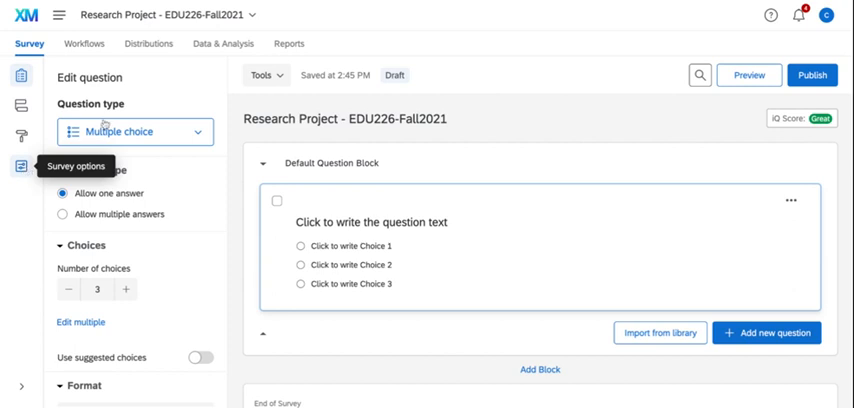
{"action": "mouse_move", "coordinate": [553, 146]}
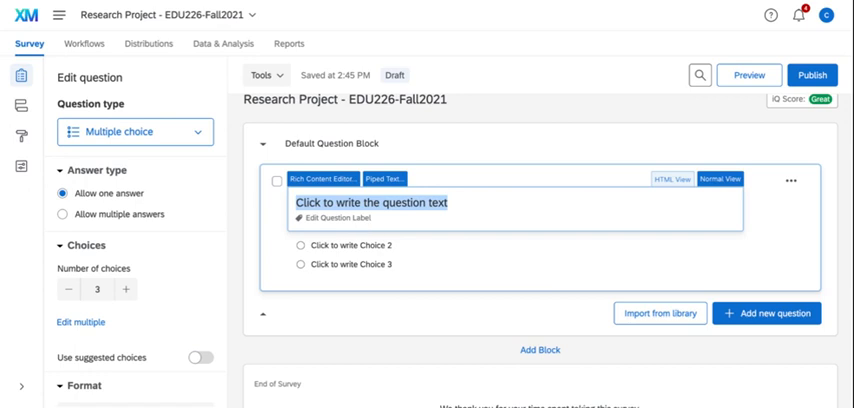
- Word Q1 'What year are you?' and fill in choices First Year, Sophomore, Junior, Senior
{"action": "type", "text": "What year are you?"}
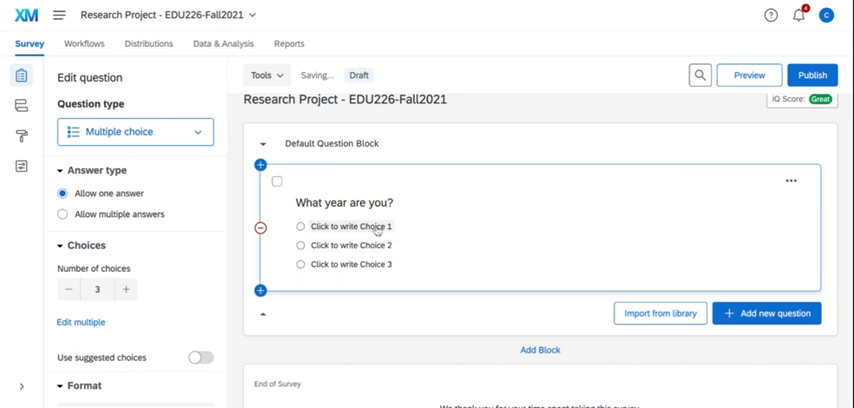
{"action": "left_click", "coordinate": [345, 226]}
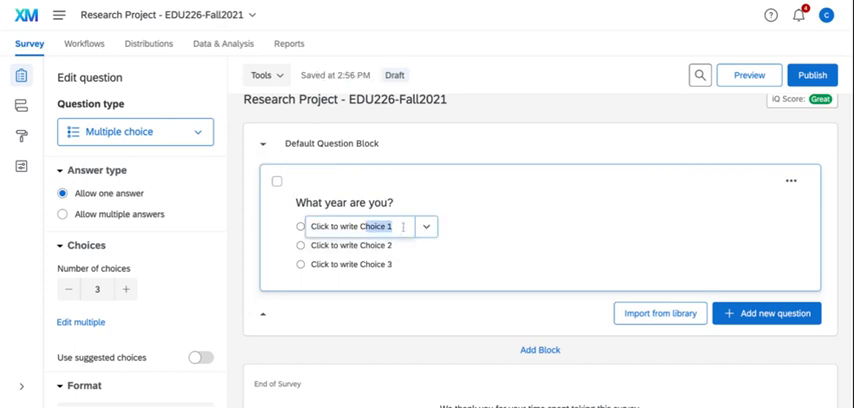
{"action": "type", "text": "First Year"}
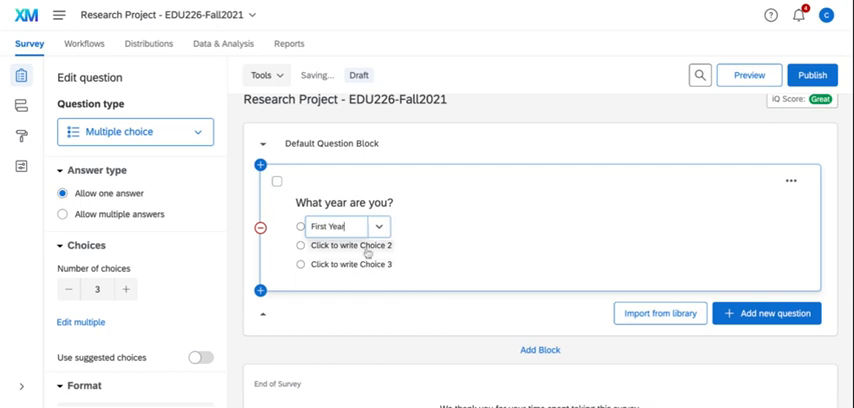
{"action": "left_click", "coordinate": [350, 245]}
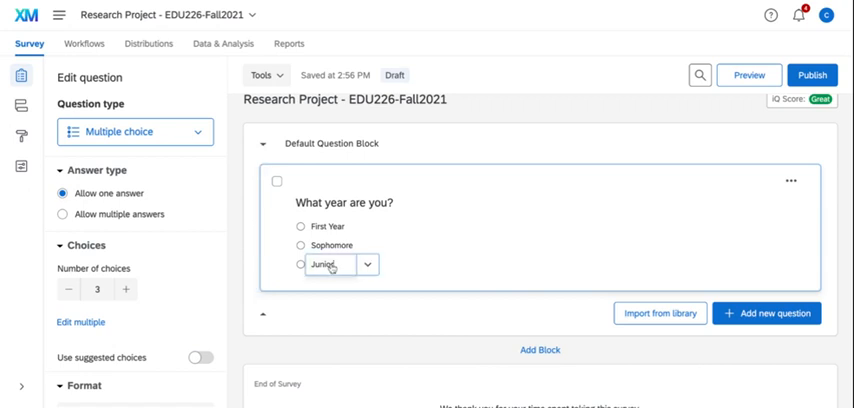
{"action": "left_click", "coordinate": [126, 290]}
{"action": "type", "text": "Senior"}
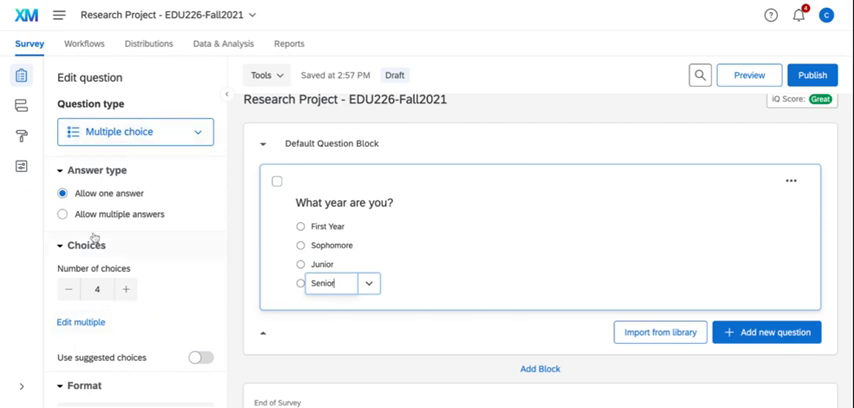
{"action": "mouse_move", "coordinate": [92, 255]}
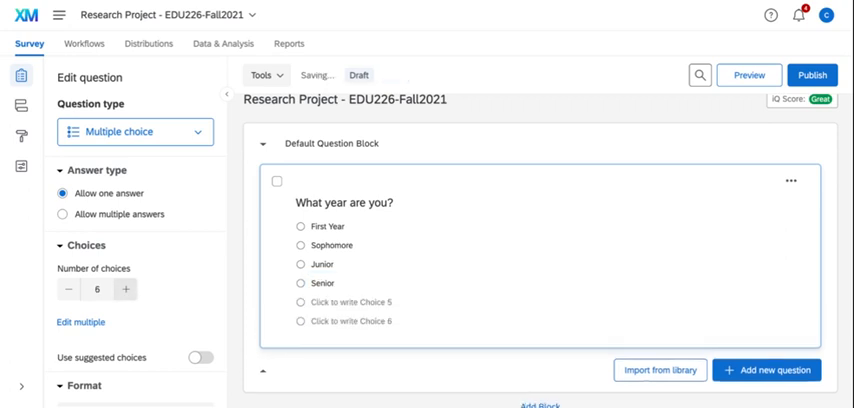
{"action": "left_click", "coordinate": [124, 289]}
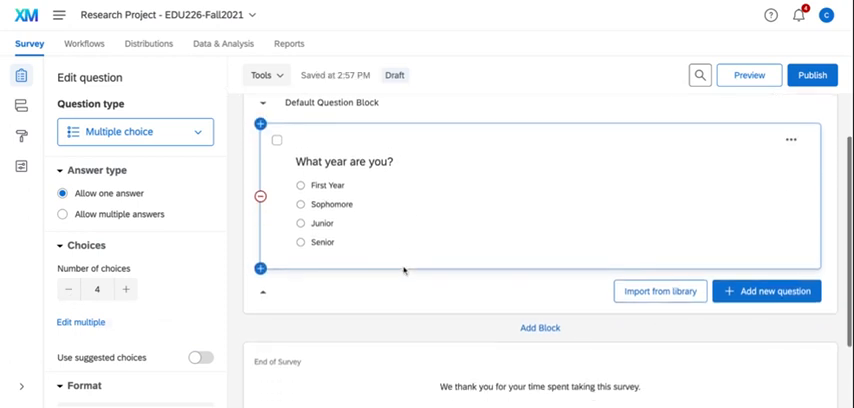
{"action": "scroll", "scroll_direction": "down", "scroll_amount": 3}
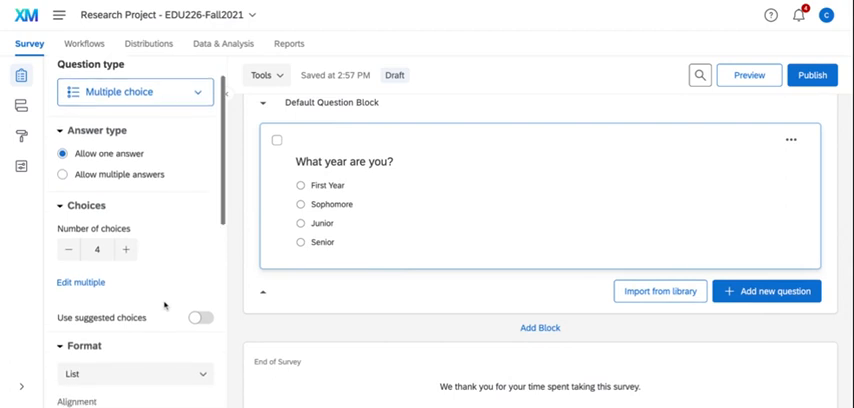
{"action": "scroll", "scroll_direction": "down", "scroll_amount": 3}
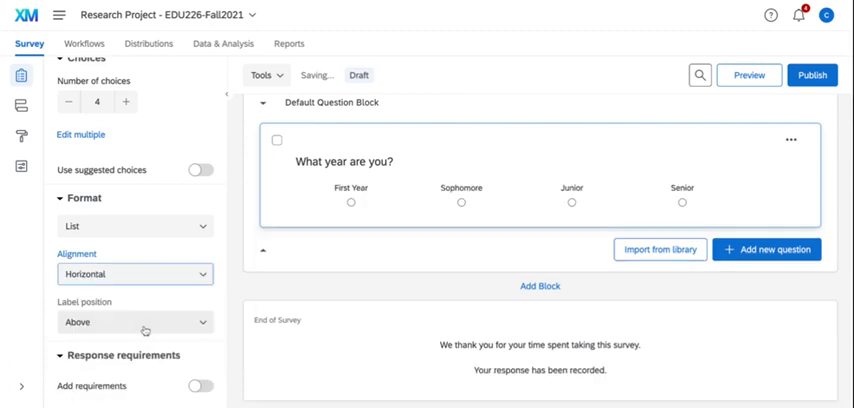
{"action": "left_click", "coordinate": [134, 274]}
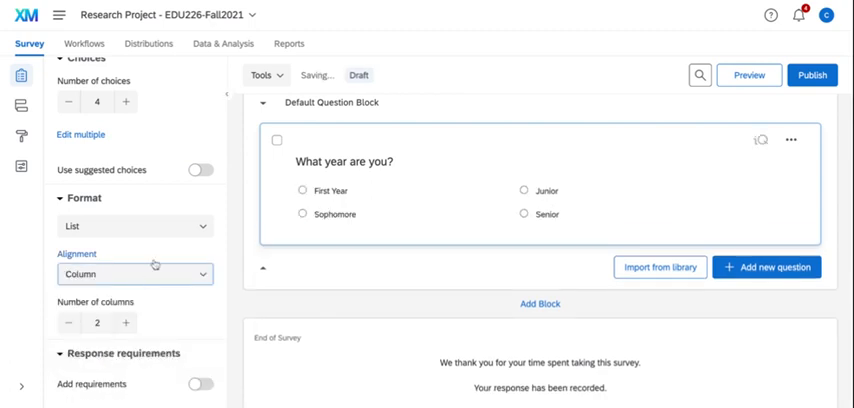
{"action": "left_click", "coordinate": [135, 273]}
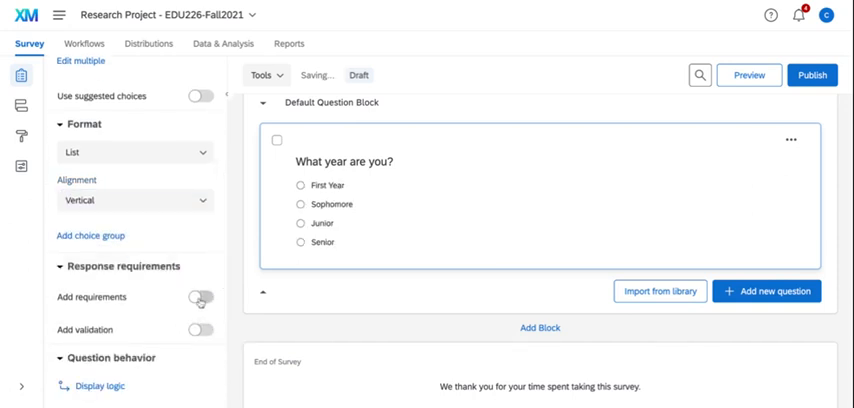
{"action": "left_click", "coordinate": [199, 296]}
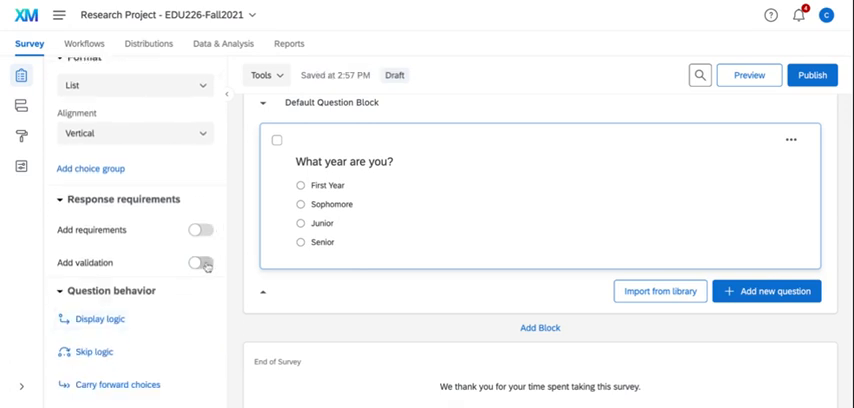
- Open custom validation on the year question, then close it without saving
{"action": "left_click", "coordinate": [197, 263]}
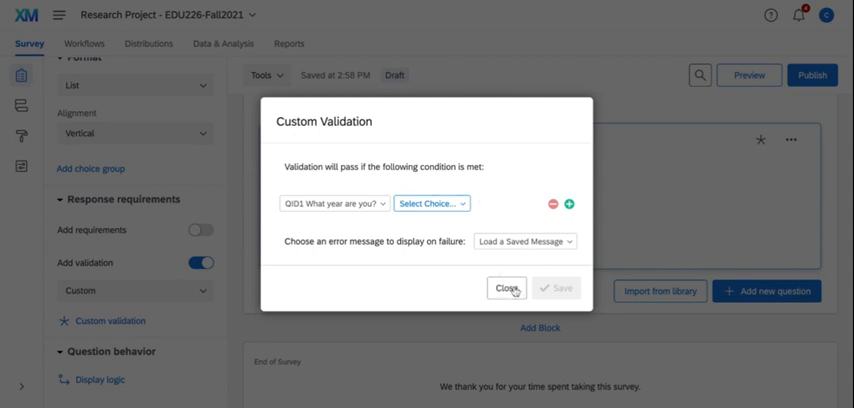
{"action": "left_click", "coordinate": [506, 288]}
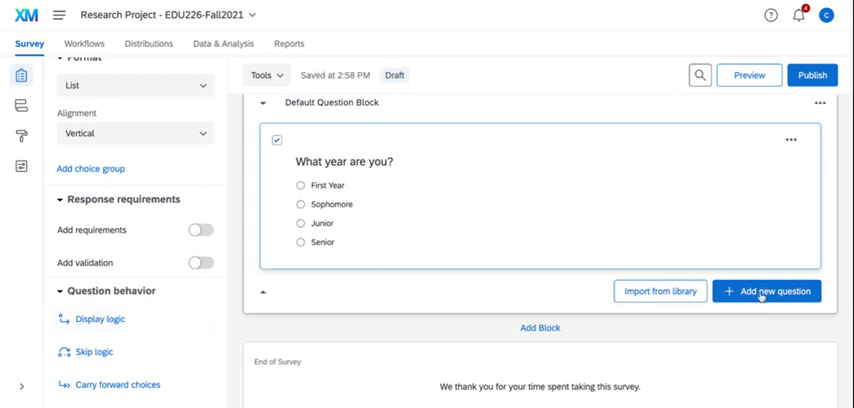
- Add a second question below the year question and make it a Text entry question
{"action": "left_click", "coordinate": [767, 291]}
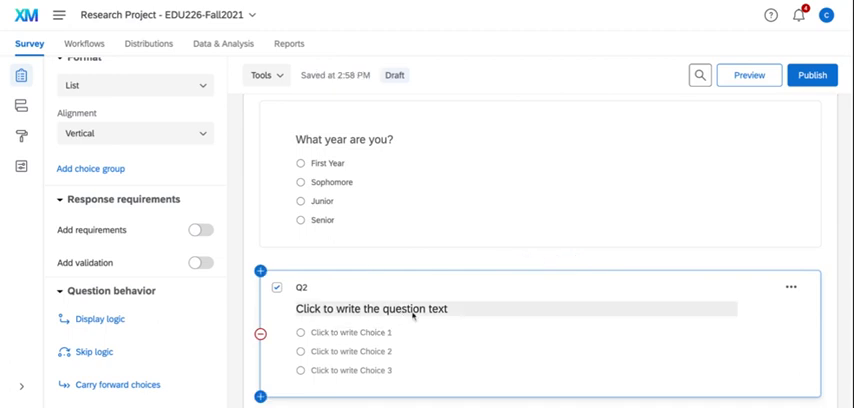
{"action": "left_click", "coordinate": [370, 308]}
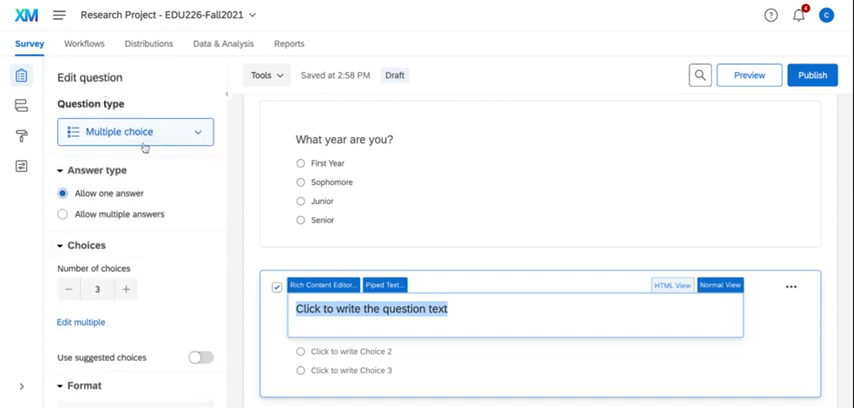
{"action": "left_click", "coordinate": [135, 131]}
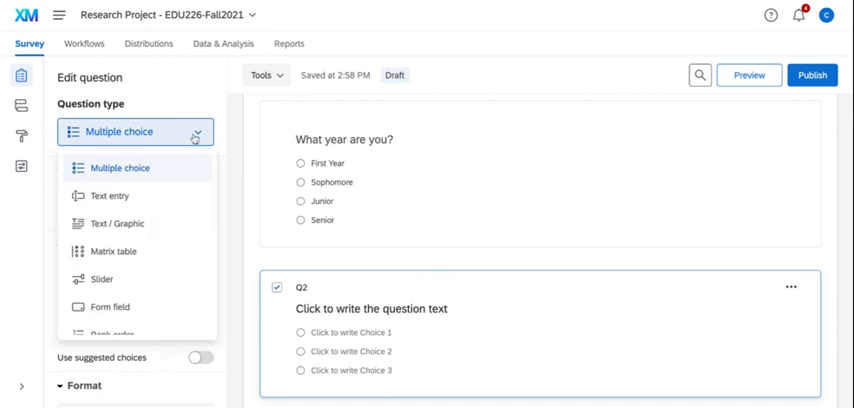
{"action": "mouse_move", "coordinate": [110, 195]}
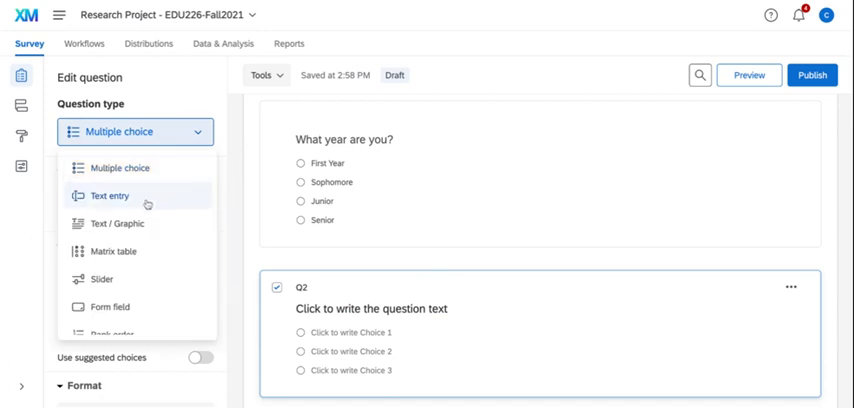
{"action": "left_click", "coordinate": [110, 195]}
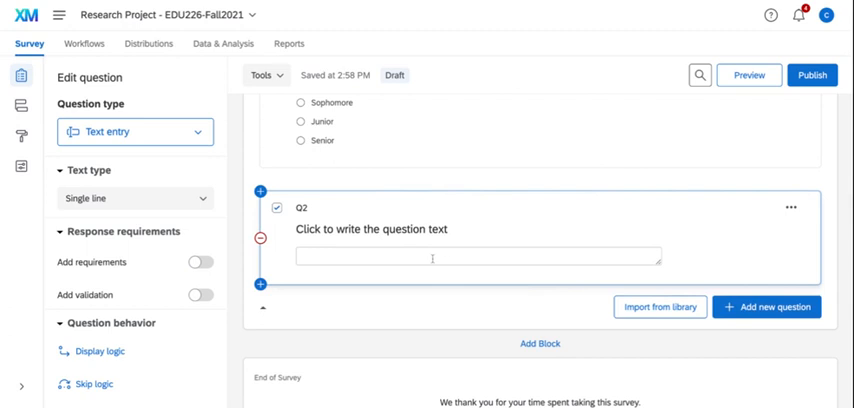
- Change the second question's wording to 'Additional Comments:'
{"action": "left_click", "coordinate": [430, 230]}
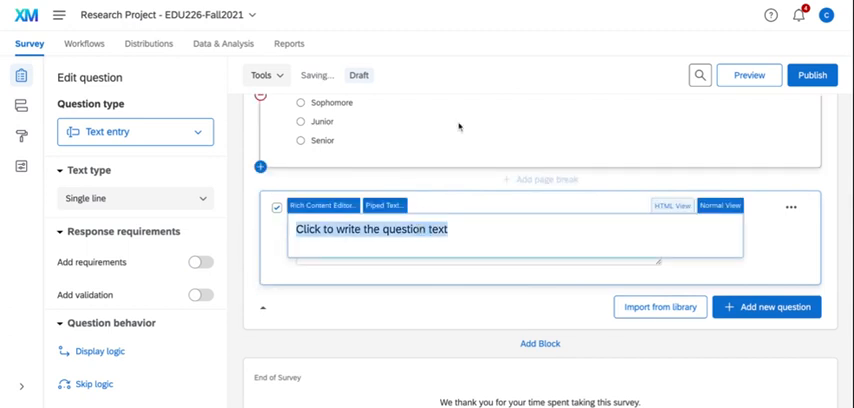
{"action": "type", "text": "Additional Com"}
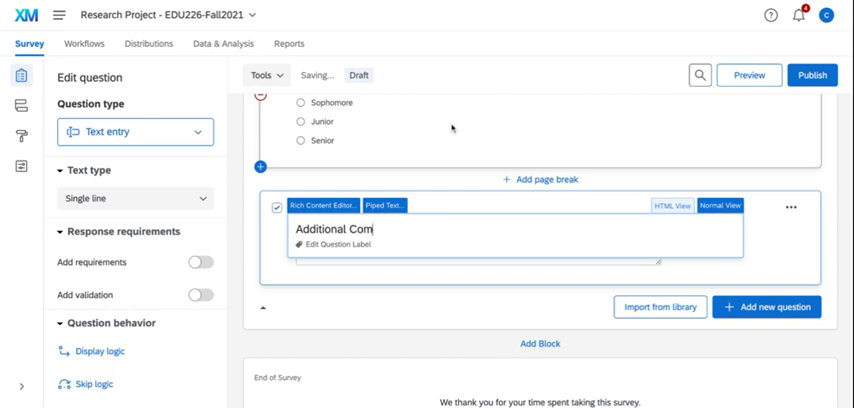
{"action": "type", "text": "ments"}
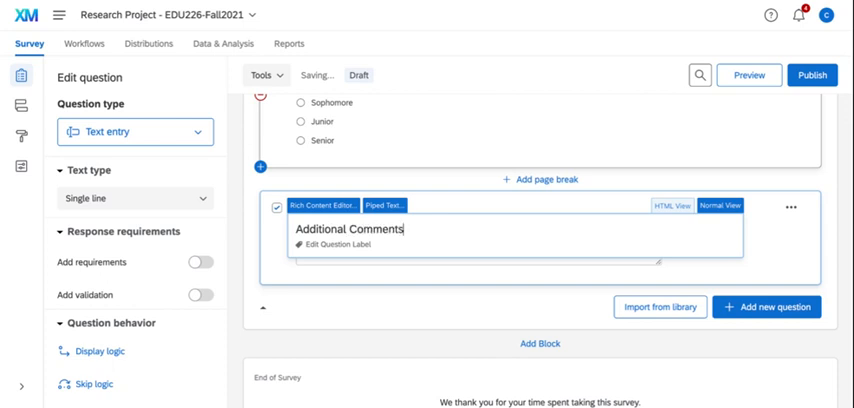
{"action": "type", "text": ":"}
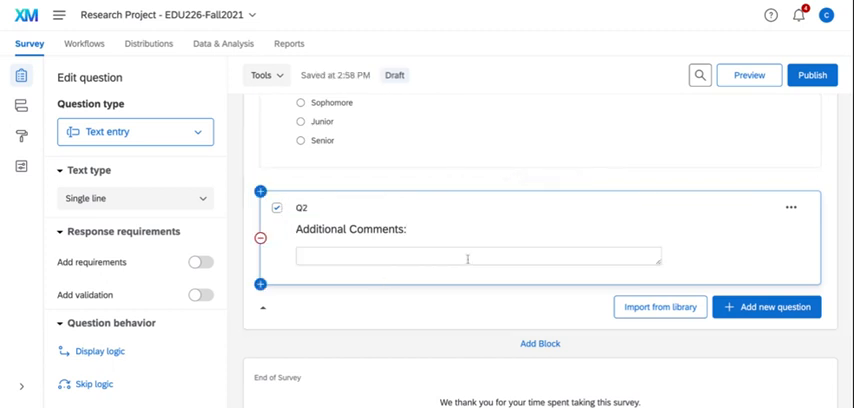
{"action": "left_click", "coordinate": [135, 198]}
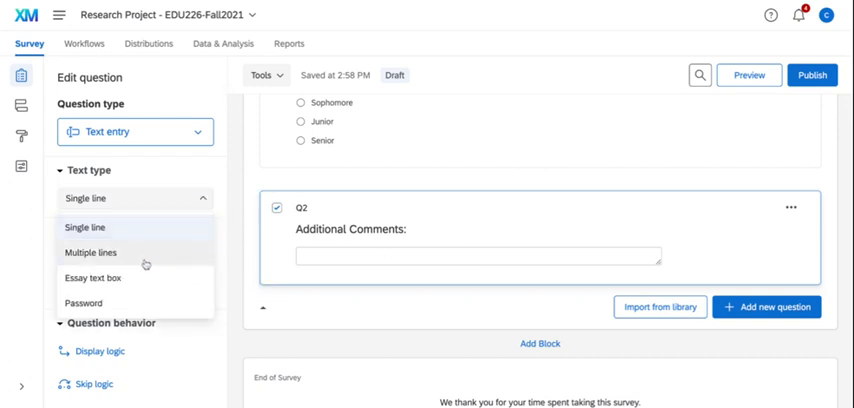
- Switch Additional Comments to an Essay text box and add a third question below
{"action": "left_click", "coordinate": [89, 278]}
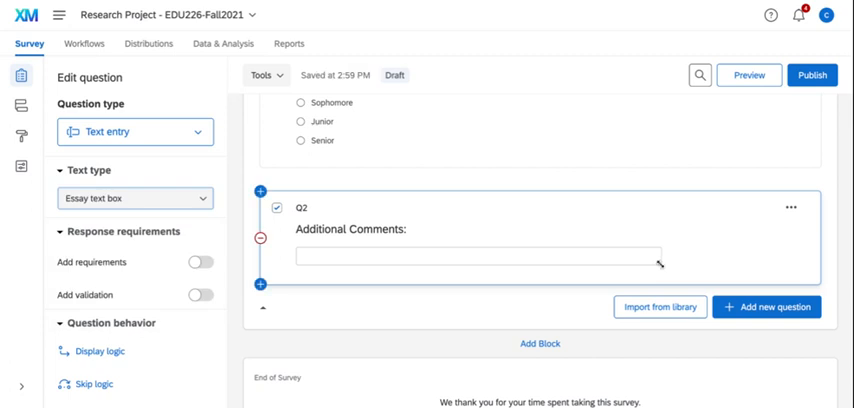
{"action": "mouse_move", "coordinate": [660, 263]}
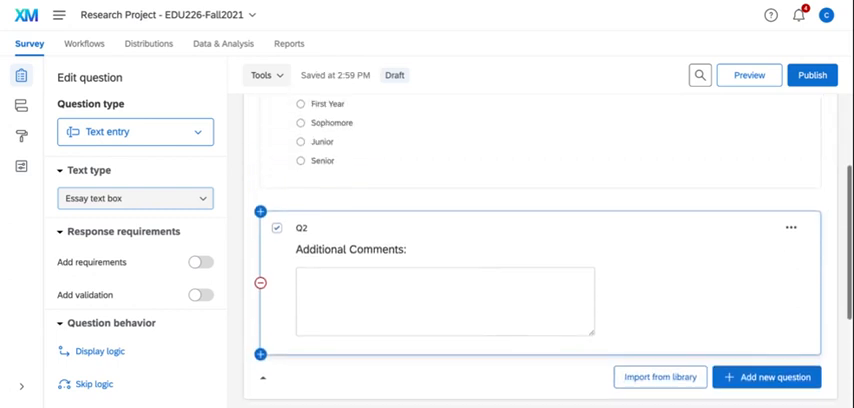
{"action": "scroll", "scroll_direction": "down", "scroll_amount": 3}
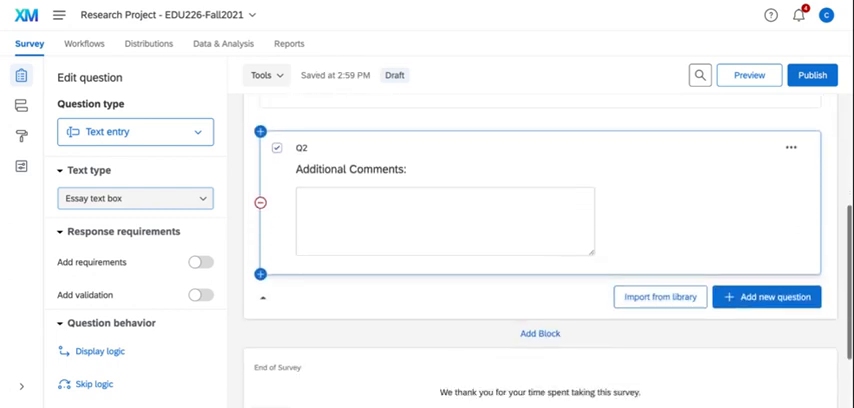
{"action": "left_click", "coordinate": [767, 296]}
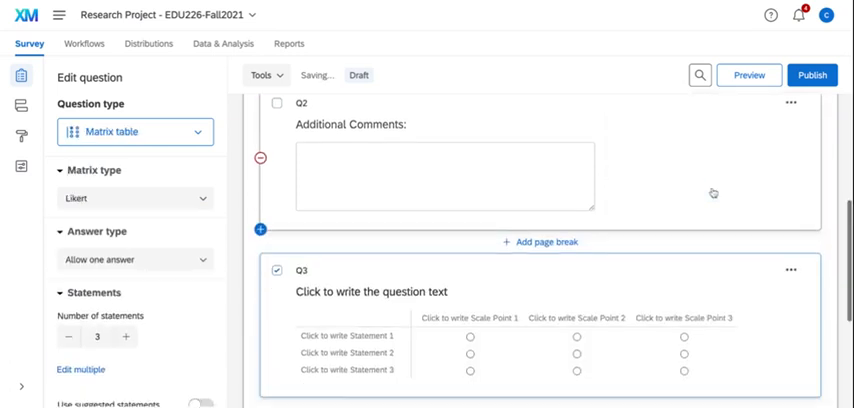
- Word Q3 'Please rate your level of agreement with the following statements:'
{"action": "scroll", "scroll_direction": "down", "scroll_amount": 3}
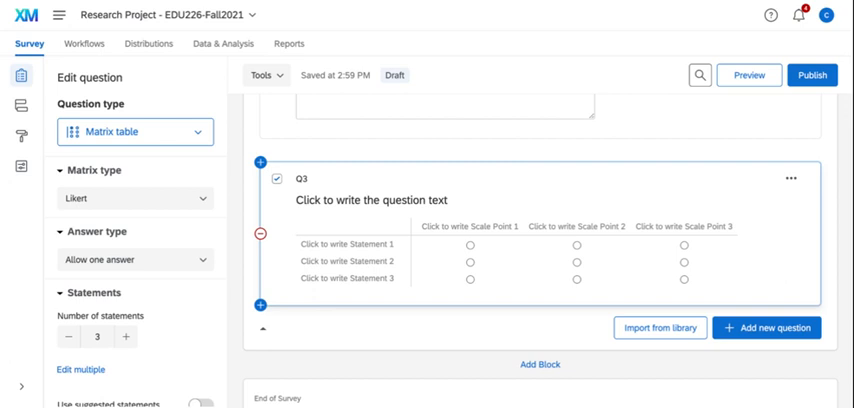
{"action": "type", "text": "Please rate your level of agreement with the following"}
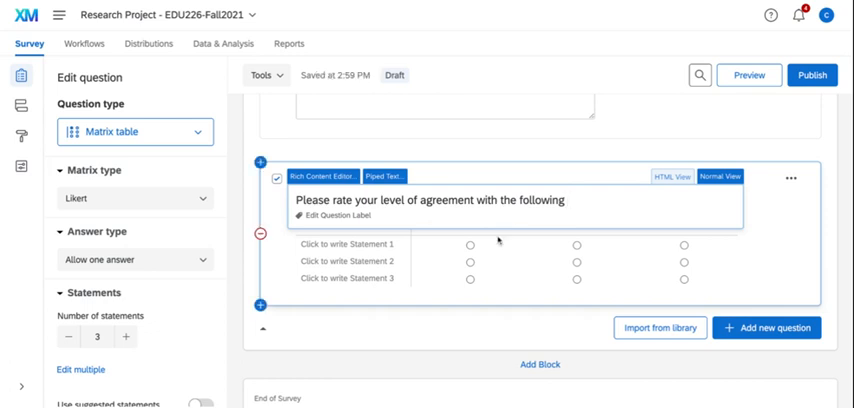
{"action": "type", "text": "statements:"}
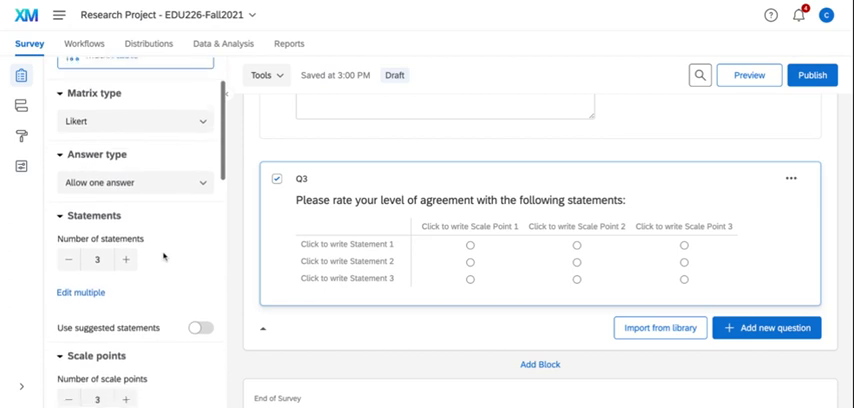
{"action": "scroll", "scroll_direction": "down", "scroll_amount": 3}
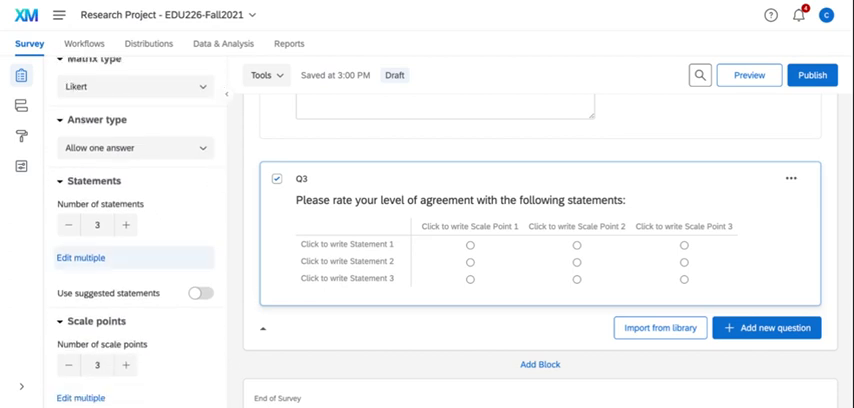
{"action": "left_click", "coordinate": [134, 147]}
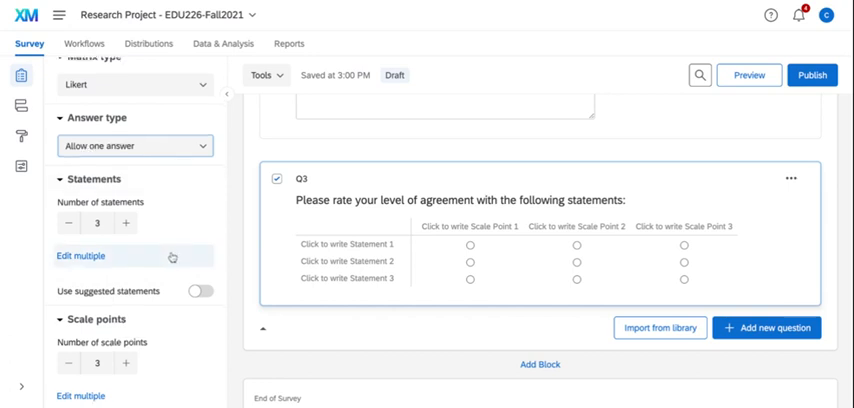
{"action": "scroll", "scroll_direction": "down", "scroll_amount": 3}
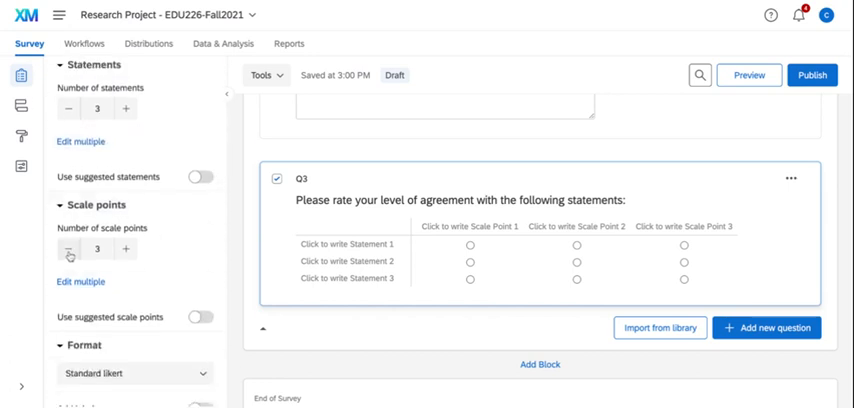
{"action": "left_click", "coordinate": [127, 248]}
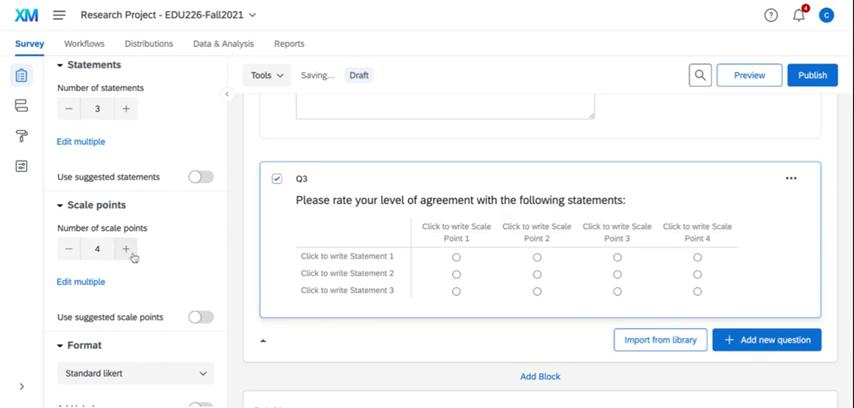
{"action": "left_click", "coordinate": [126, 248]}
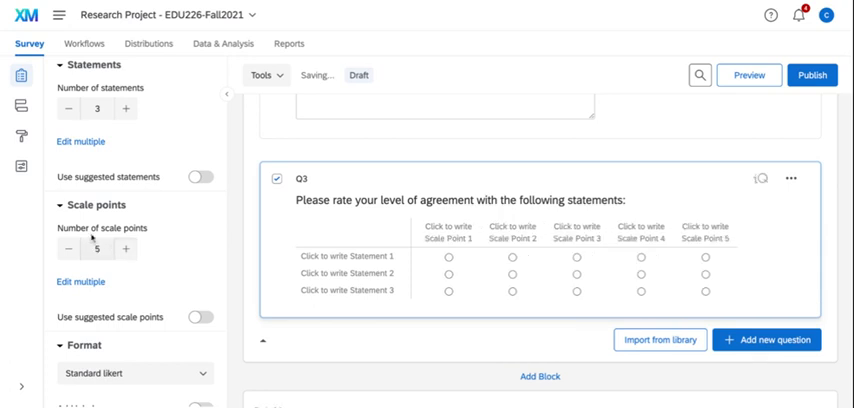
{"action": "left_click", "coordinate": [66, 249]}
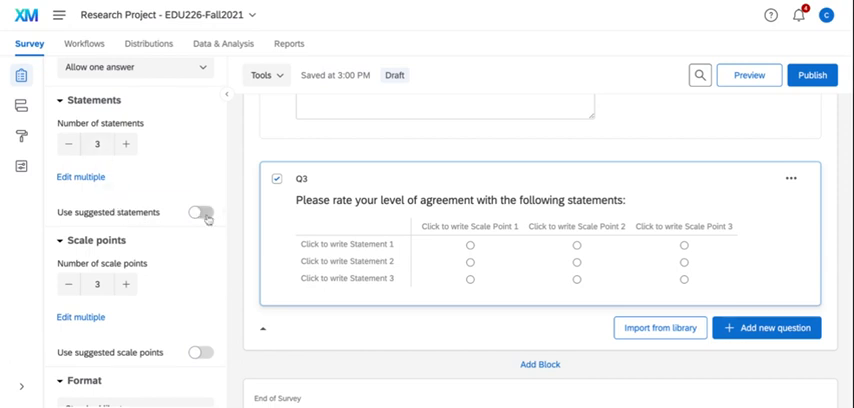
{"action": "scroll", "scroll_direction": "down", "scroll_amount": 3}
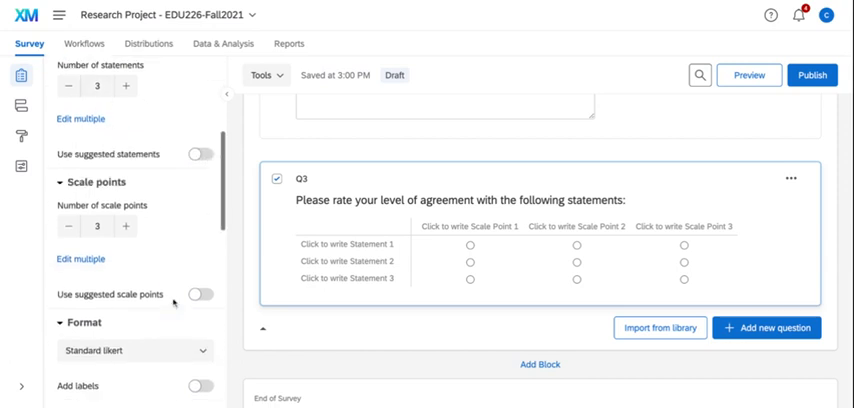
{"action": "left_click", "coordinate": [202, 294]}
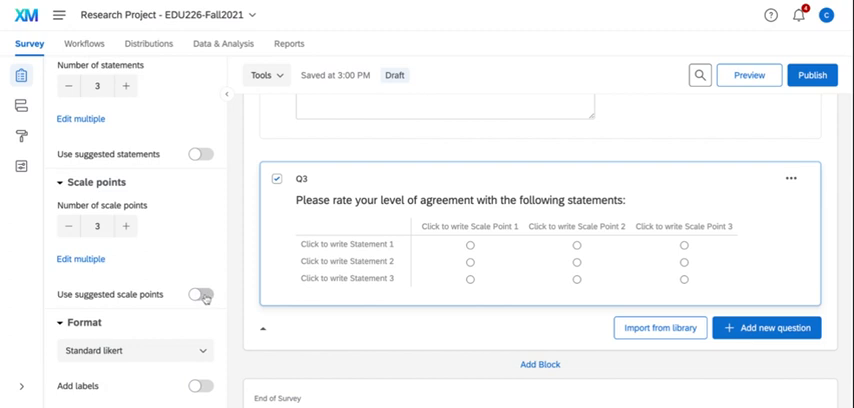
- Turn on suggested scale points for Q3 and pick the Disagree - Agree scale
{"action": "left_click", "coordinate": [199, 294]}
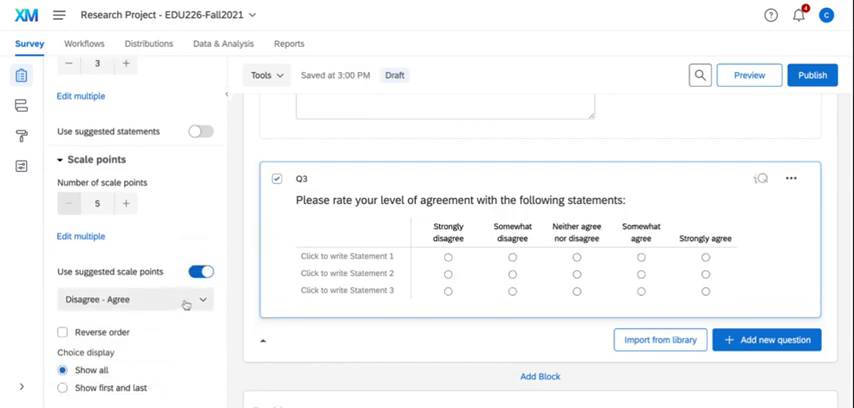
{"action": "left_click", "coordinate": [130, 299]}
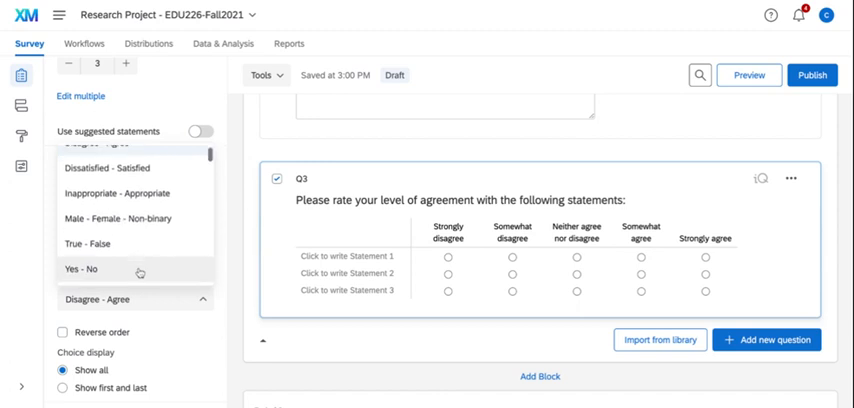
{"action": "scroll", "scroll_direction": "down", "scroll_amount": 3}
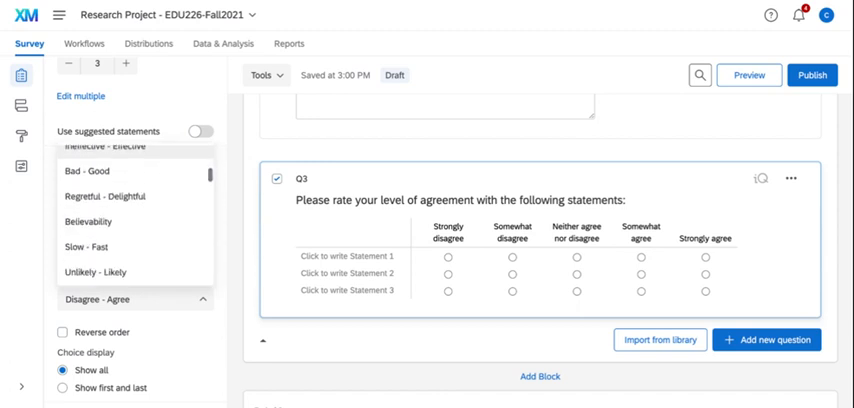
{"action": "scroll", "scroll_direction": "down", "scroll_amount": 3}
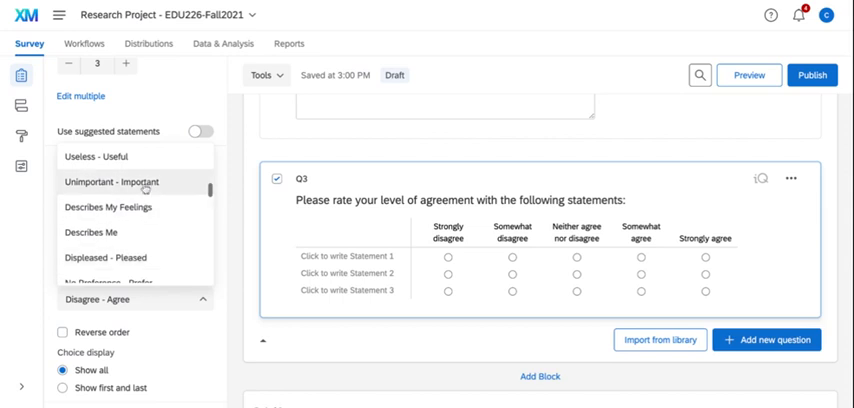
{"action": "scroll", "scroll_direction": "down", "scroll_amount": 3}
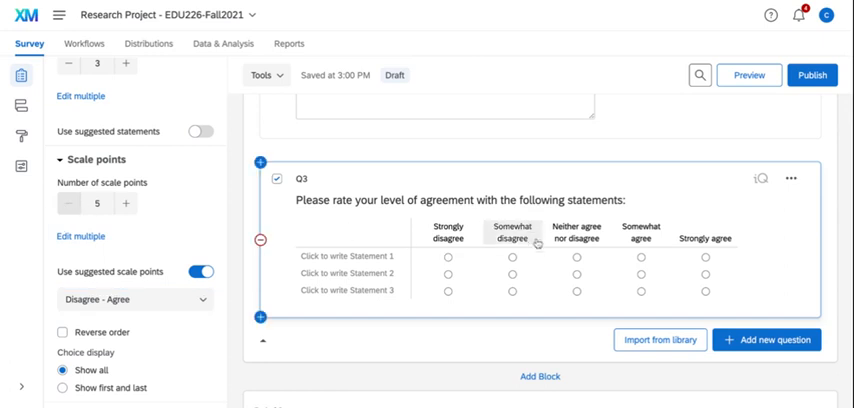
{"action": "mouse_move", "coordinate": [535, 243]}
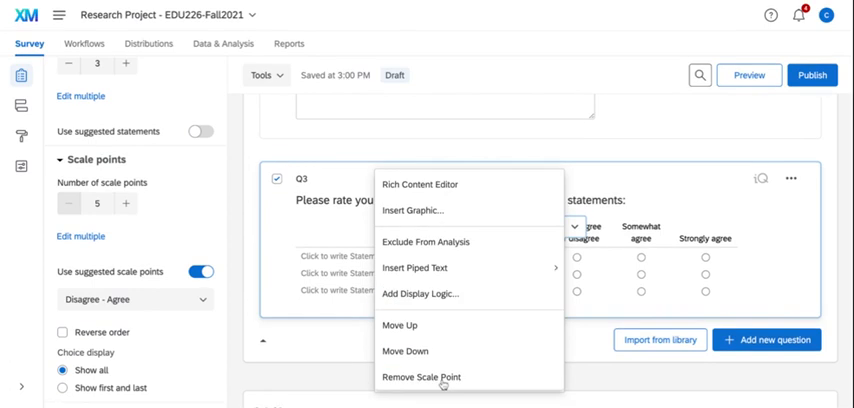
- Remove the Somewhat disagree and Somewhat agree scale points from the Q3 matrix
{"action": "left_click", "coordinate": [420, 377]}
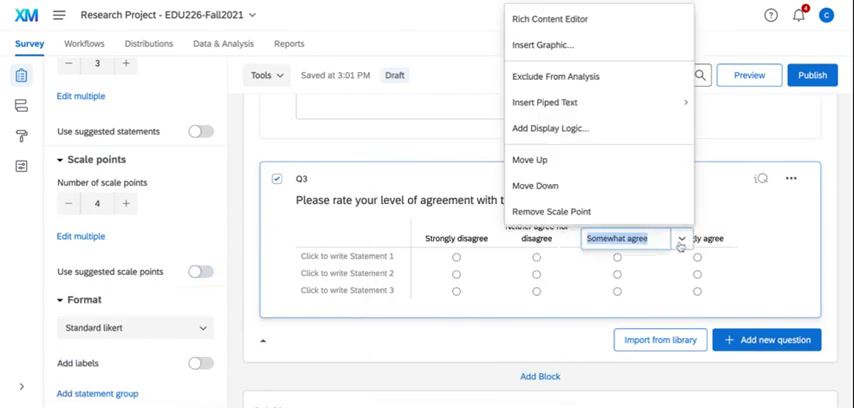
{"action": "left_click", "coordinate": [552, 211]}
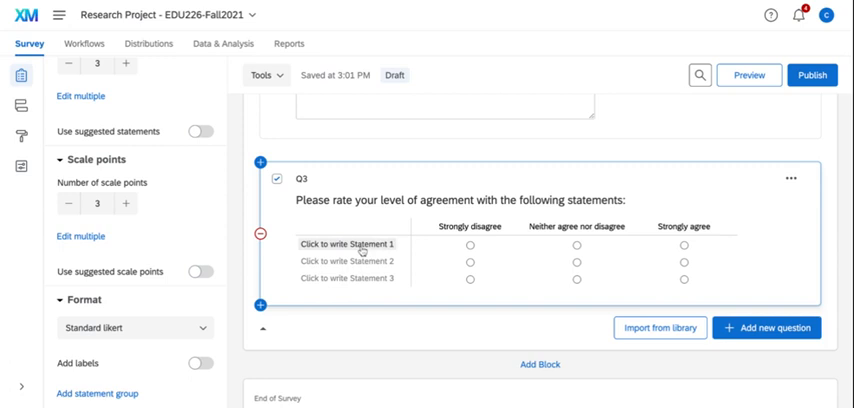
{"action": "left_click", "coordinate": [347, 245]}
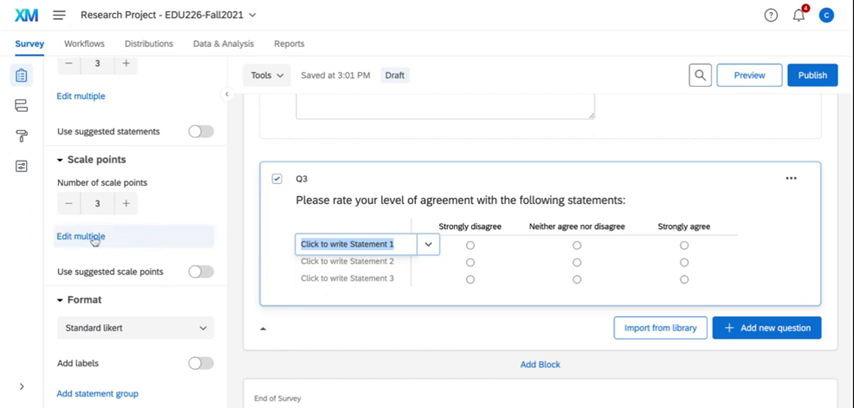
- Review Q3's scale points and statements in Edit multiple, cancelling both without changes
{"action": "left_click", "coordinate": [80, 236]}
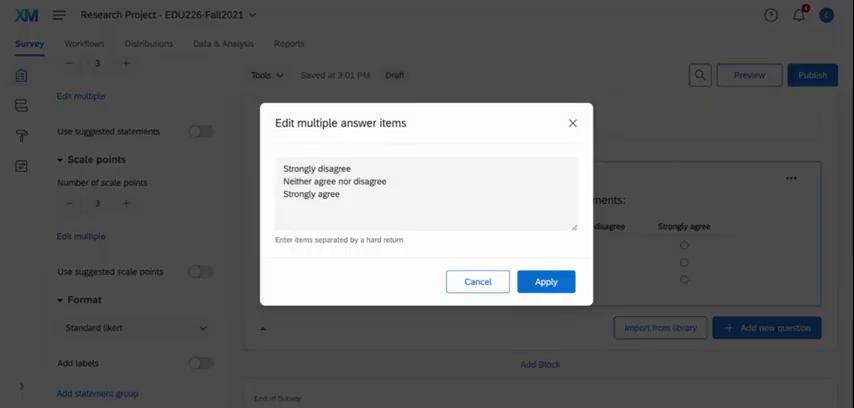
{"action": "left_click", "coordinate": [546, 281]}
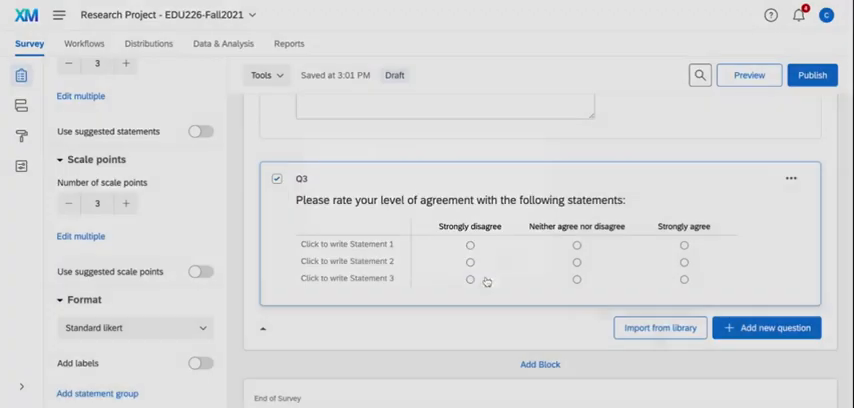
{"action": "scroll", "scroll_direction": "down", "scroll_amount": 3}
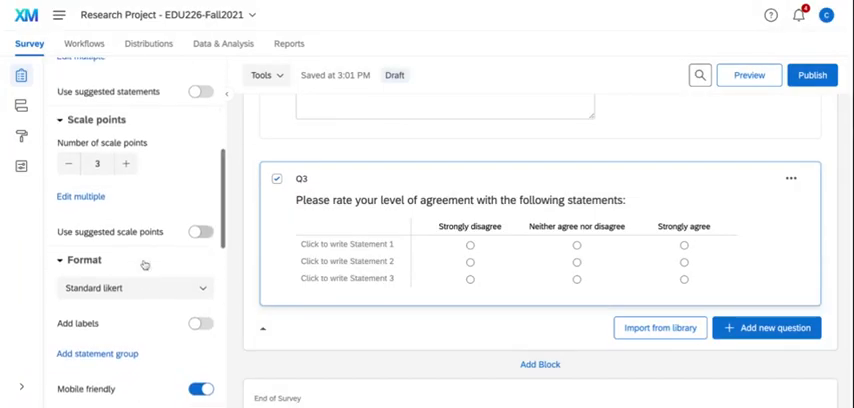
{"action": "left_click", "coordinate": [81, 210]}
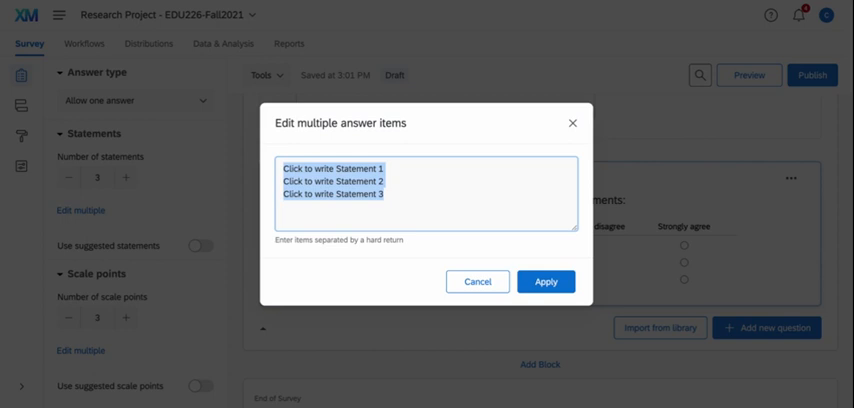
{"action": "left_click", "coordinate": [477, 281]}
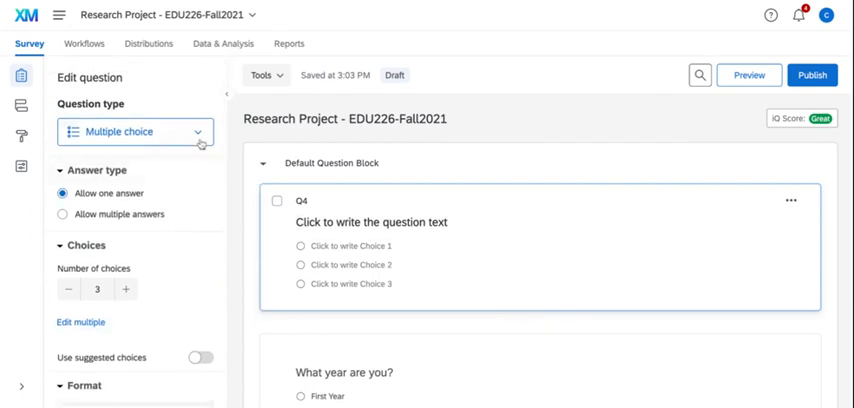
- Make Q4 a Text / Graphic item reading 'Research Project EDU 226', 'Fall 2021', 'Add IRB text here'
{"action": "left_click", "coordinate": [135, 131]}
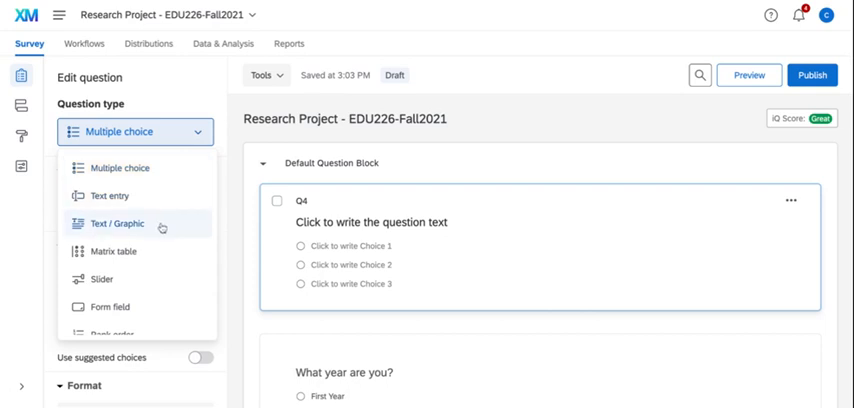
{"action": "left_click", "coordinate": [114, 223]}
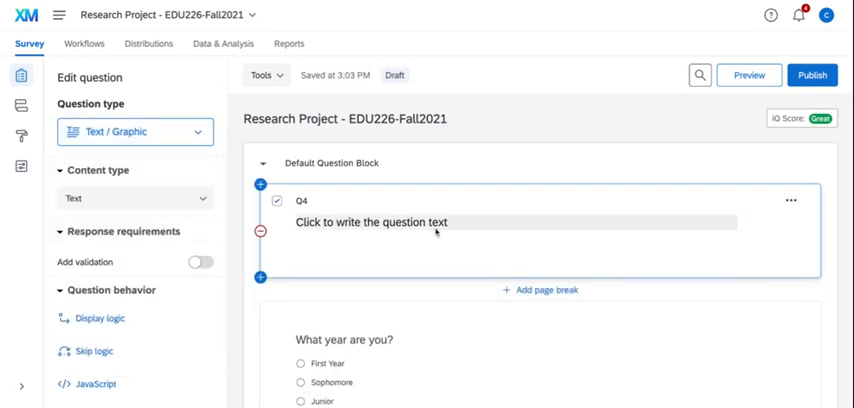
{"action": "left_click", "coordinate": [435, 222]}
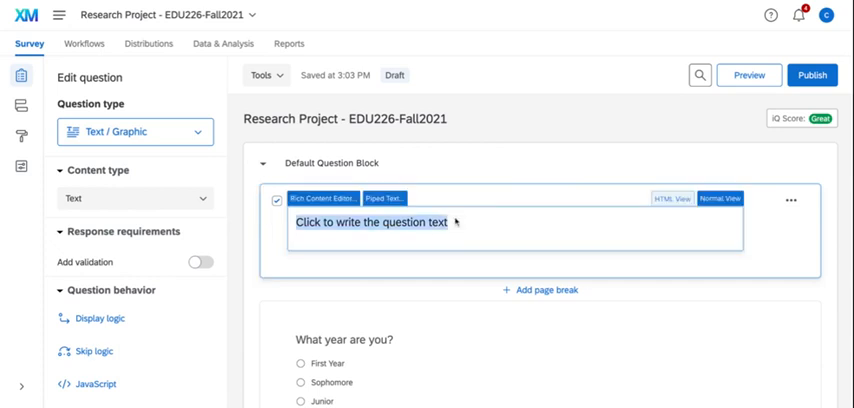
{"action": "type", "text": "Re"}
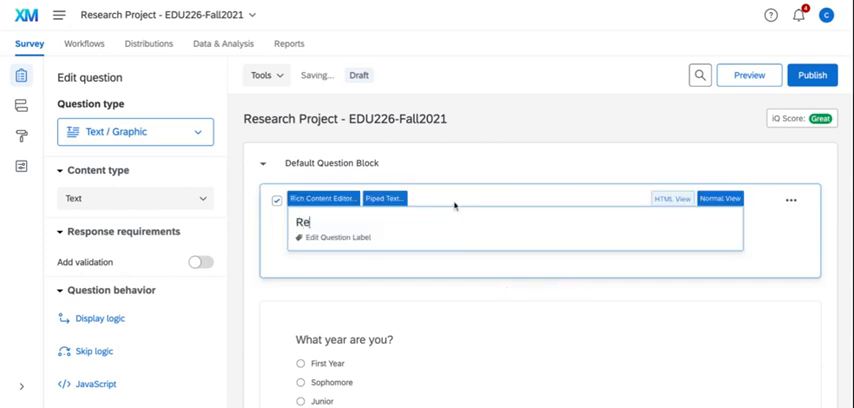
{"action": "type", "text": "x"}
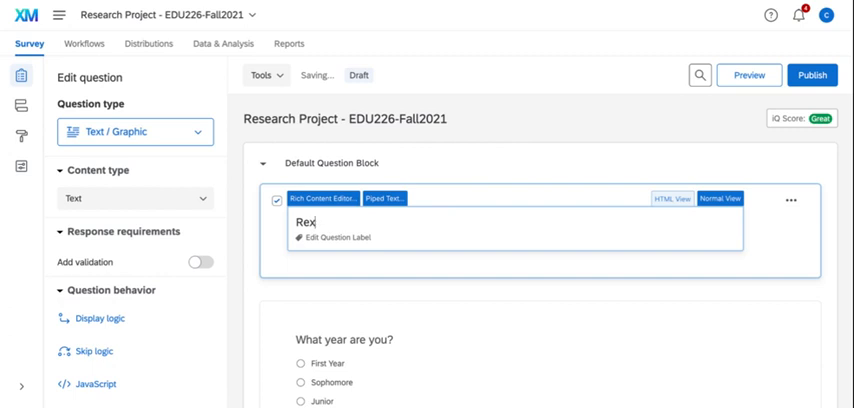
{"action": "type", "text": "Research Project EDU"}
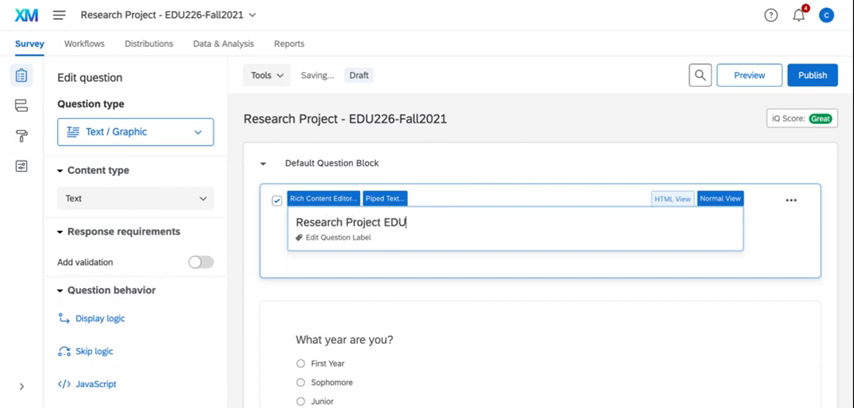
{"action": "type", "text": "226"}
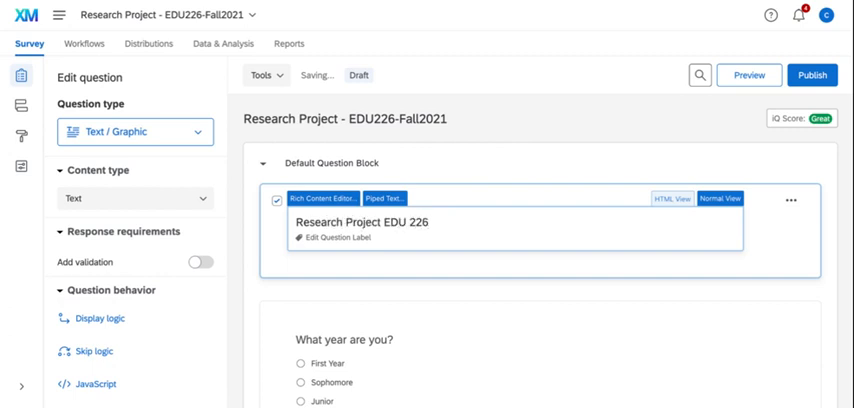
{"action": "type", "text": "Fall"}
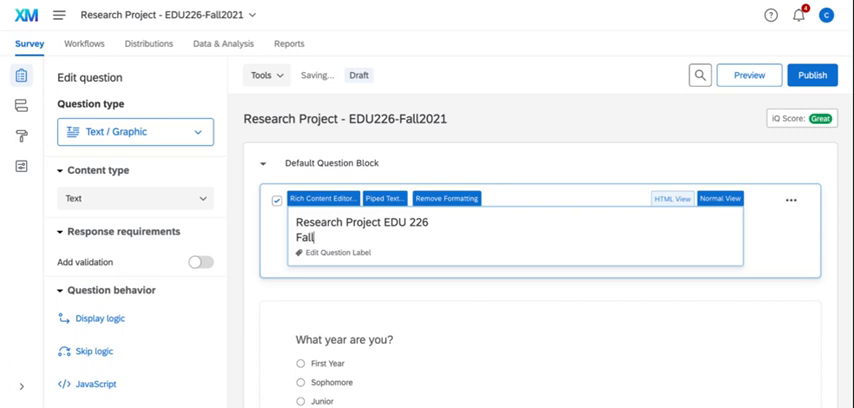
{"action": "type", "text": "2021"}
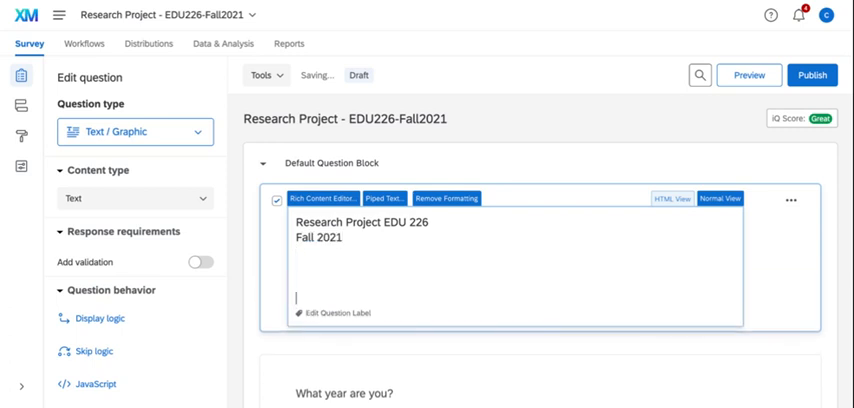
{"action": "type", "text": "Add"}
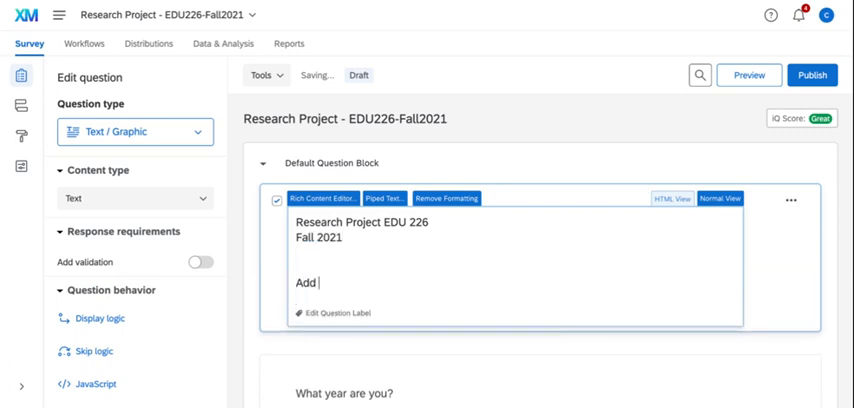
{"action": "type", "text": "IRB text here"}
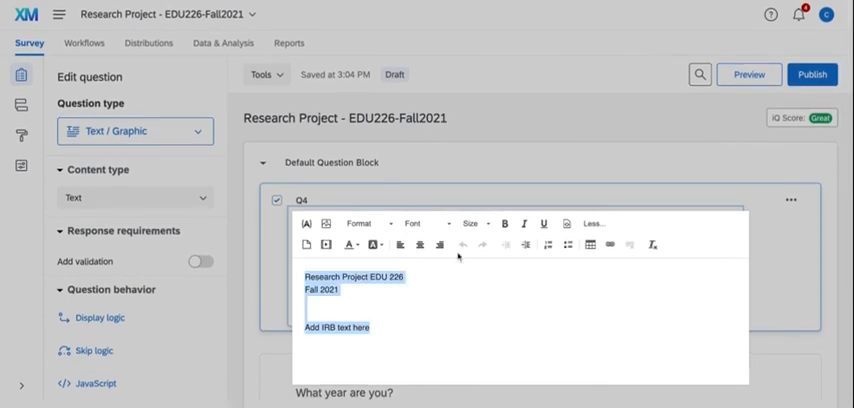
- Center the 'Research Project EDU 226' header lines and enlarge them to 14pt in the Rich Content Editor
{"action": "left_click", "coordinate": [422, 245]}
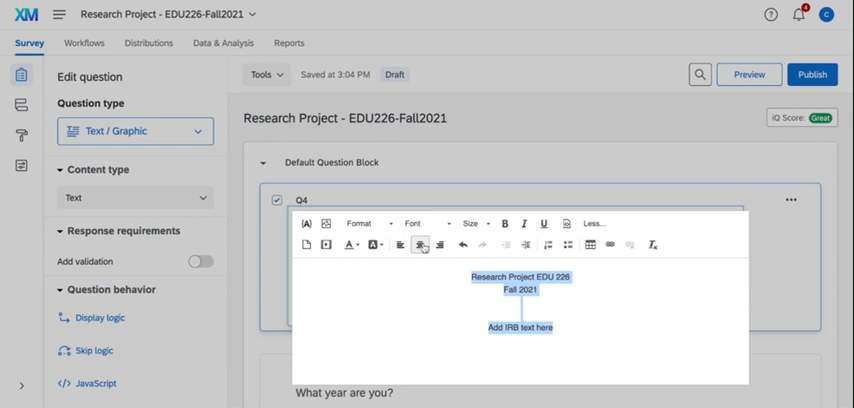
{"action": "left_click", "coordinate": [468, 223]}
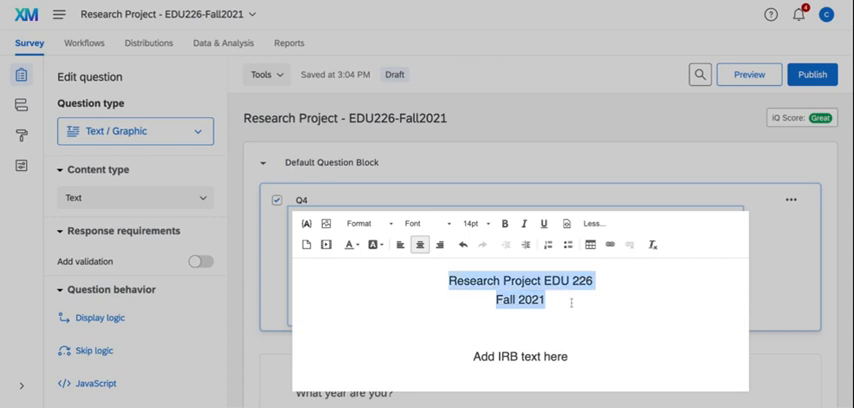
{"action": "left_click", "coordinate": [474, 223]}
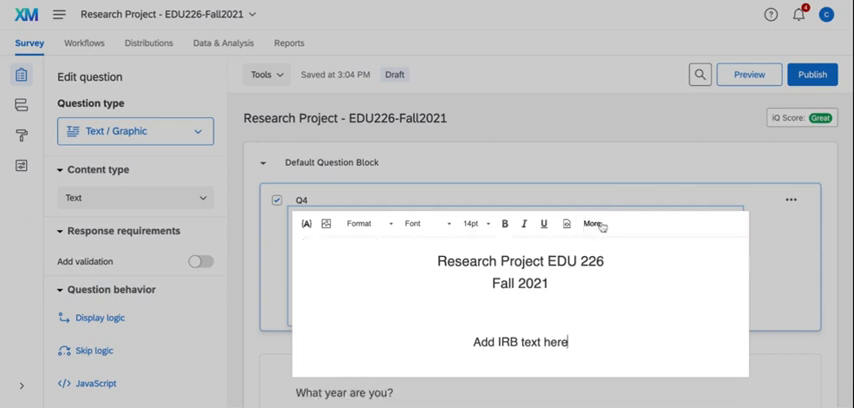
{"action": "left_click", "coordinate": [596, 223]}
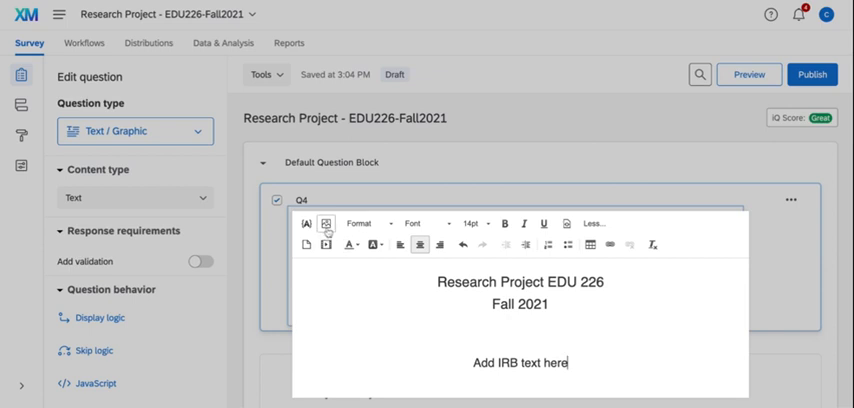
{"action": "mouse_move", "coordinate": [776, 297]}
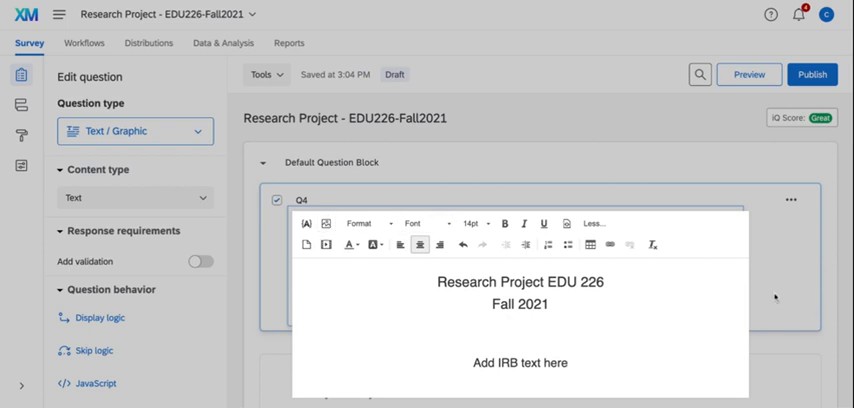